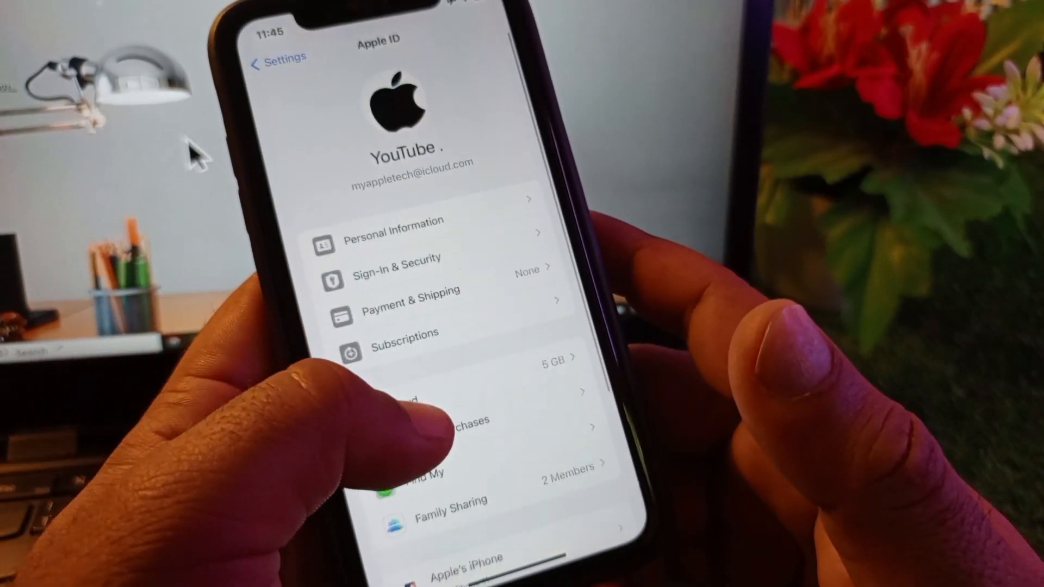
Leave the Apple ID page for the main Settings list and scroll down to Screen Time.
scroll("down", 3)
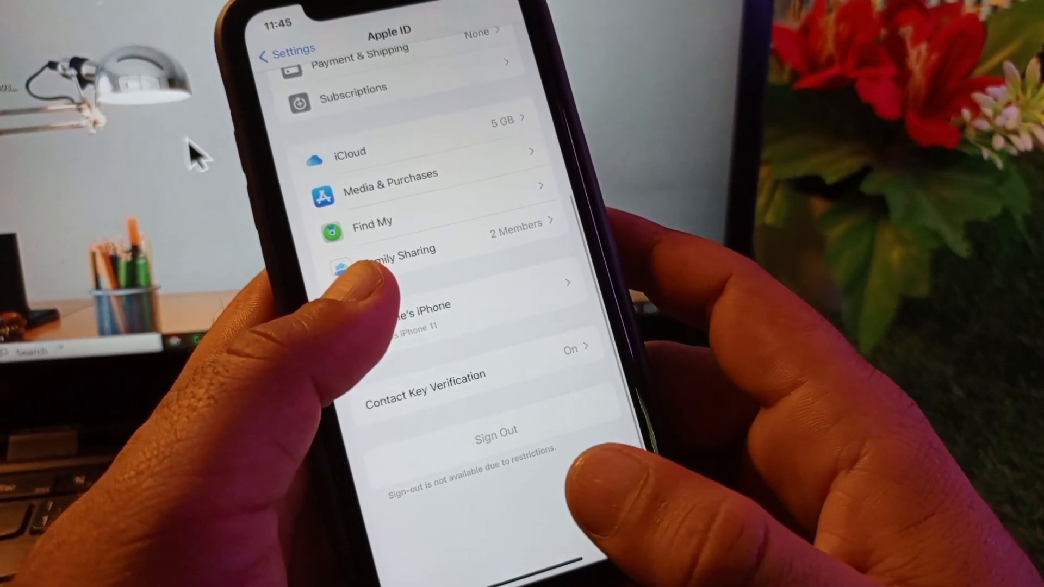
scroll("down", 3)
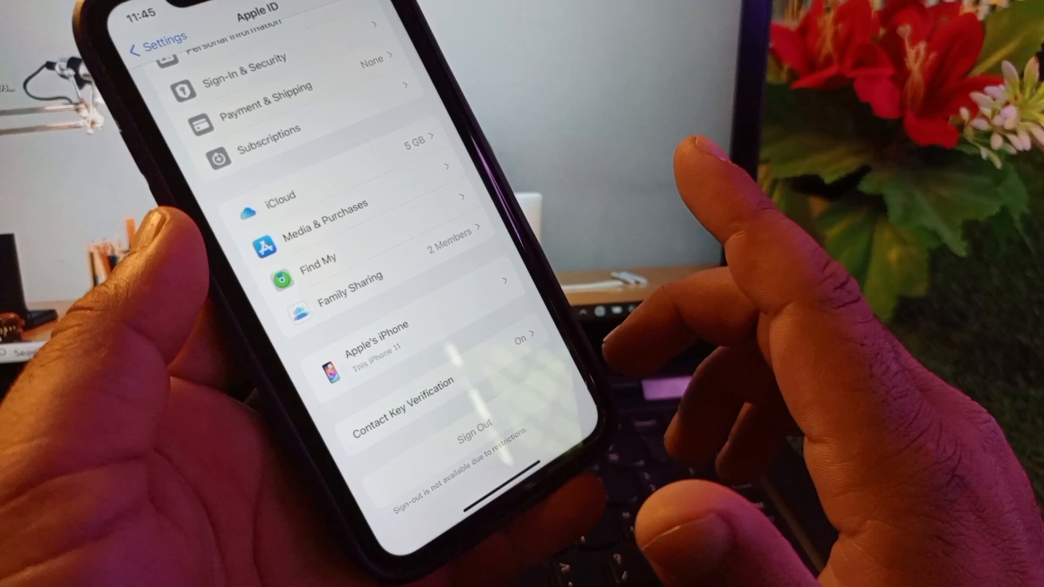
left_click(154, 36)
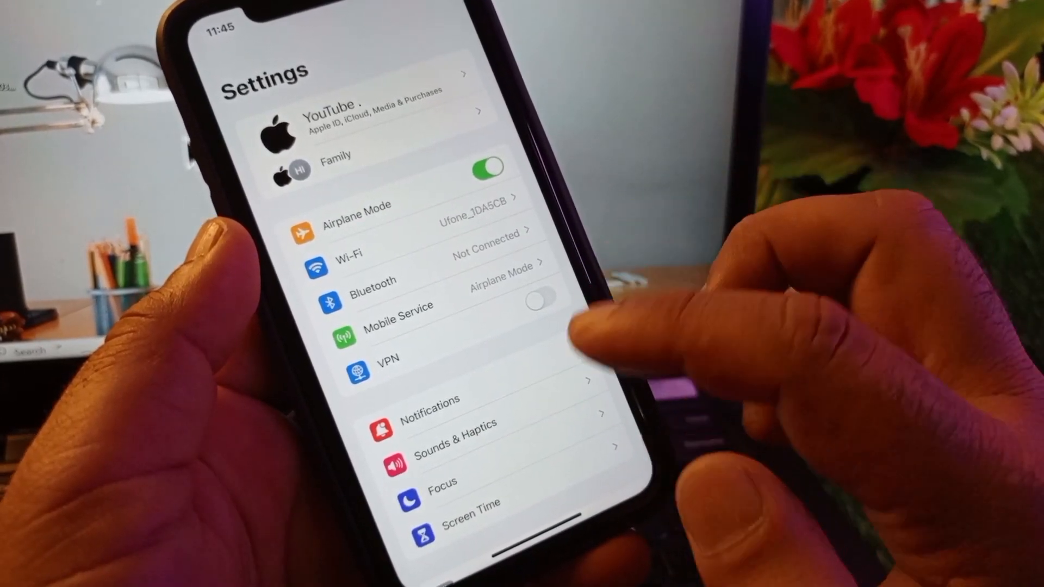
scroll("down", 3)
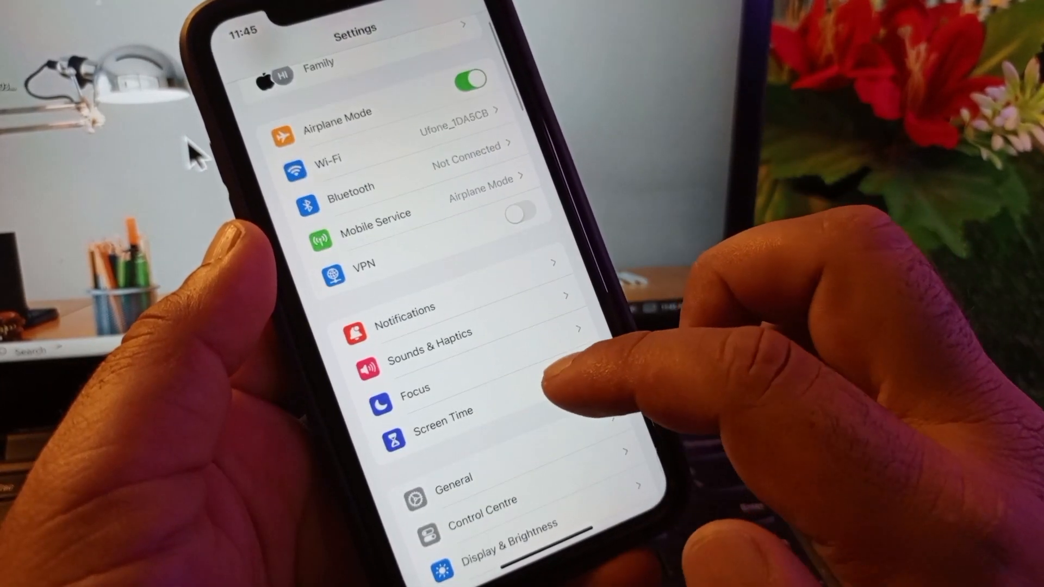
In Screen Time, choose Change Screen Time Passcode and enter the current passcode.
left_click(442, 426)
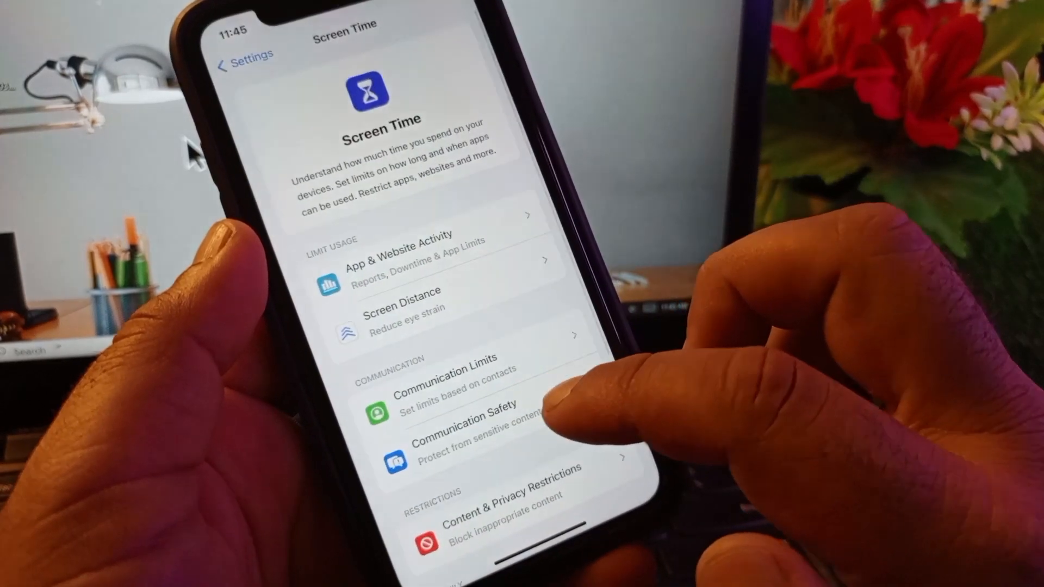
left_click(486, 503)
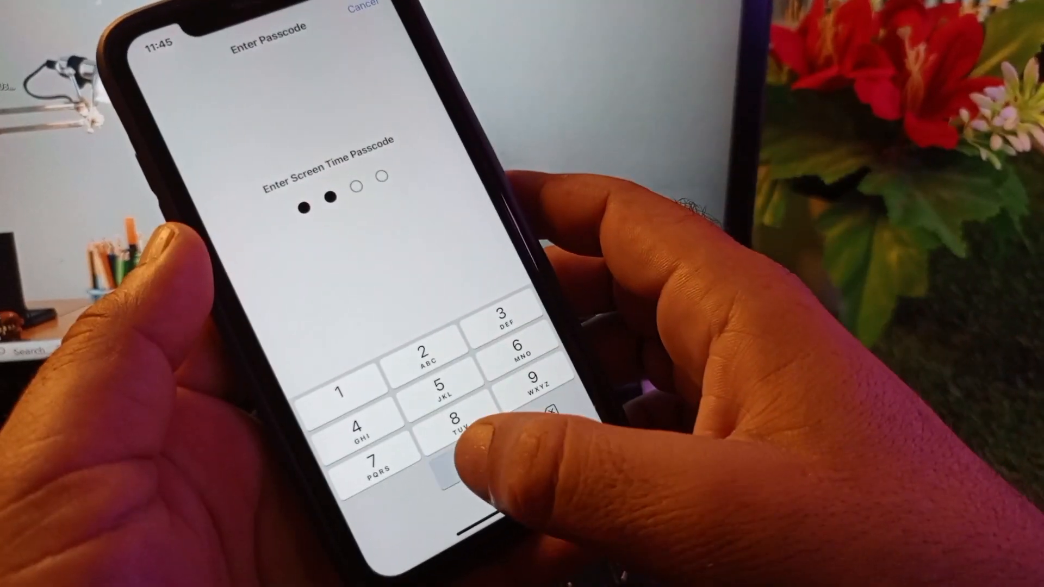
left_click(457, 419)
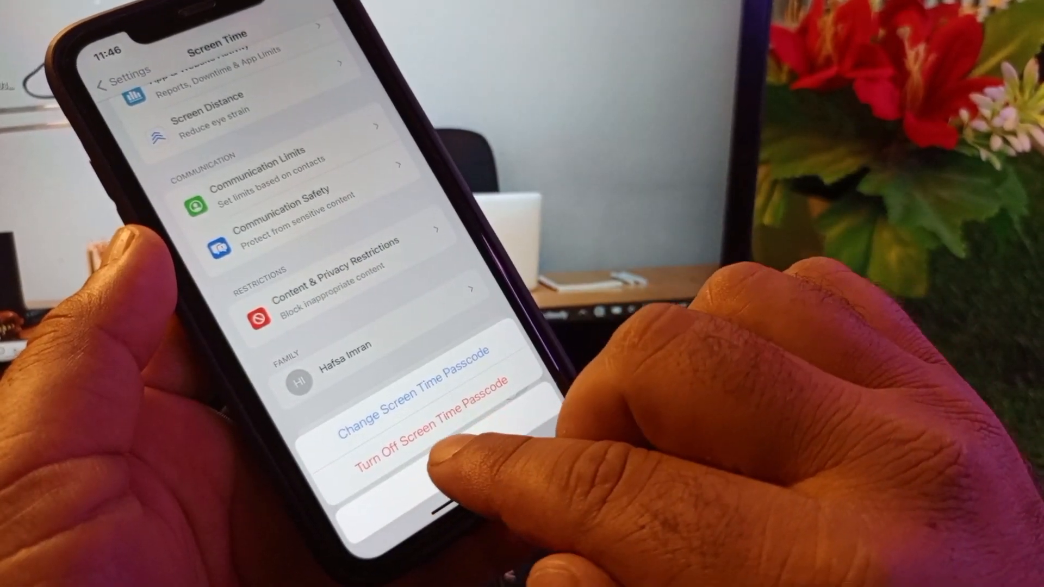
Turn off the Screen Time passcode, relaunch Settings, and scroll the Apple ID page to Sign Out.
left_click(433, 445)
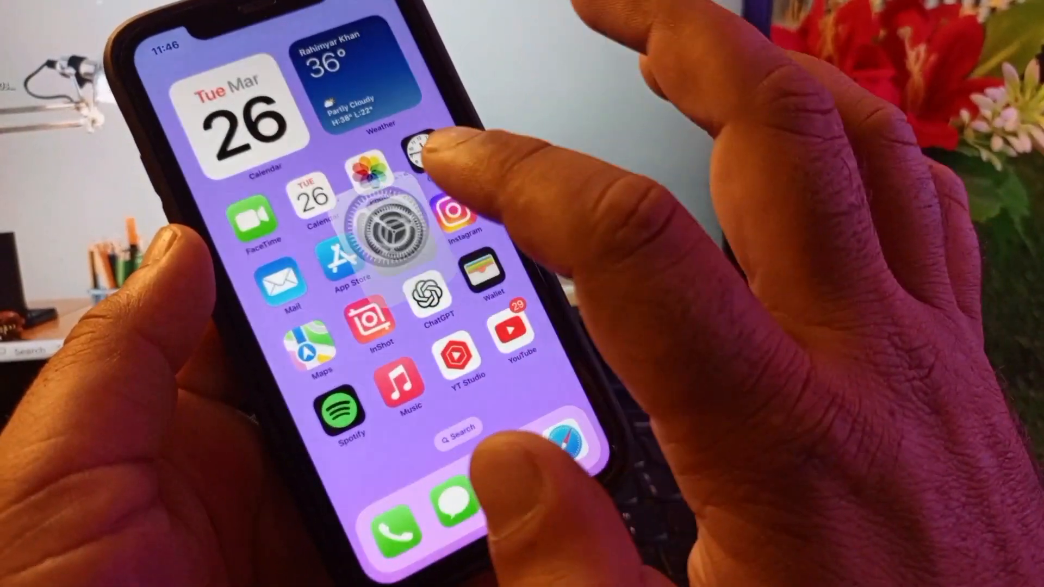
left_click(382, 230)
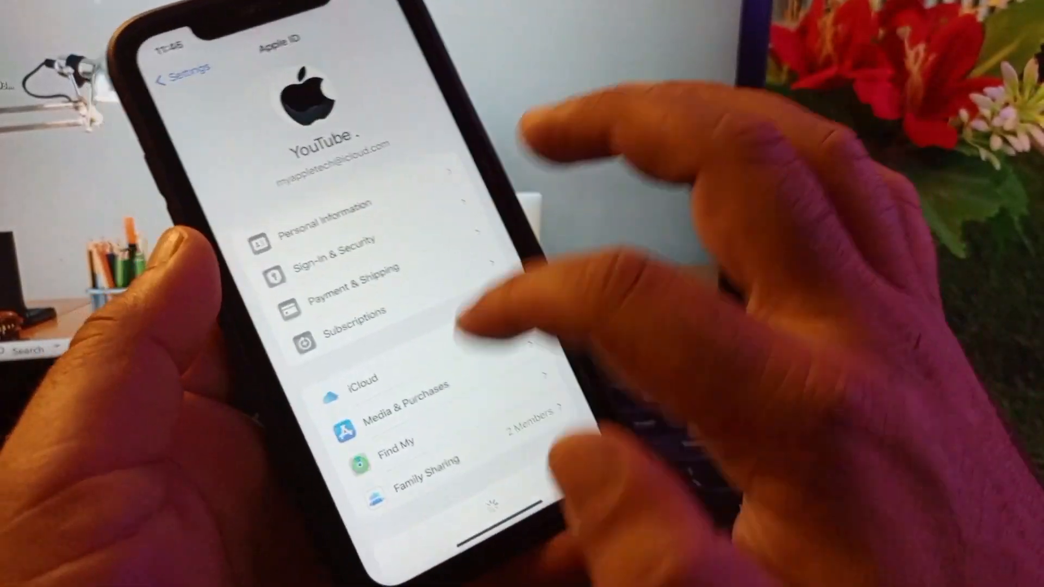
scroll("down", 3)
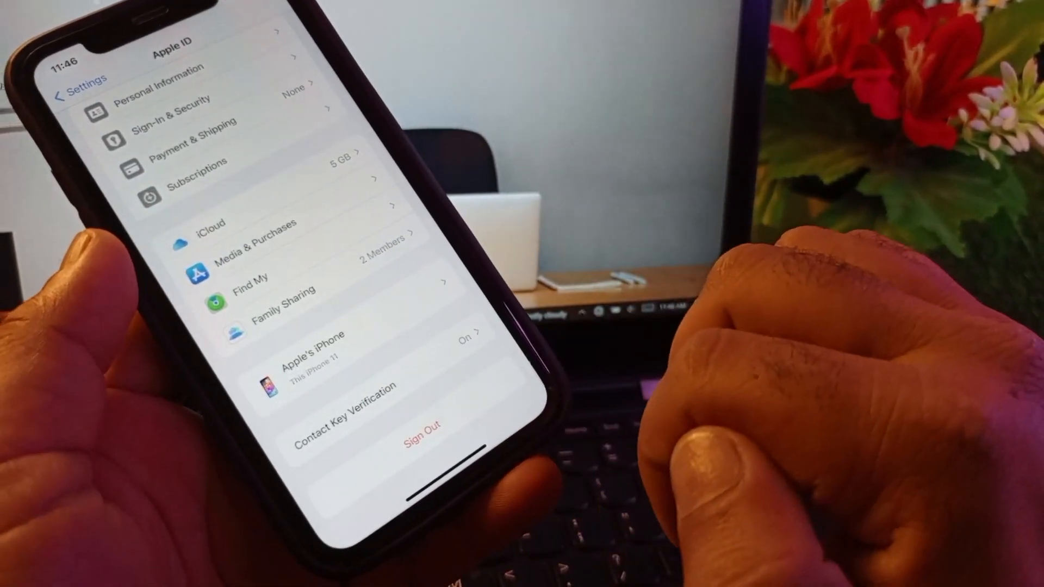